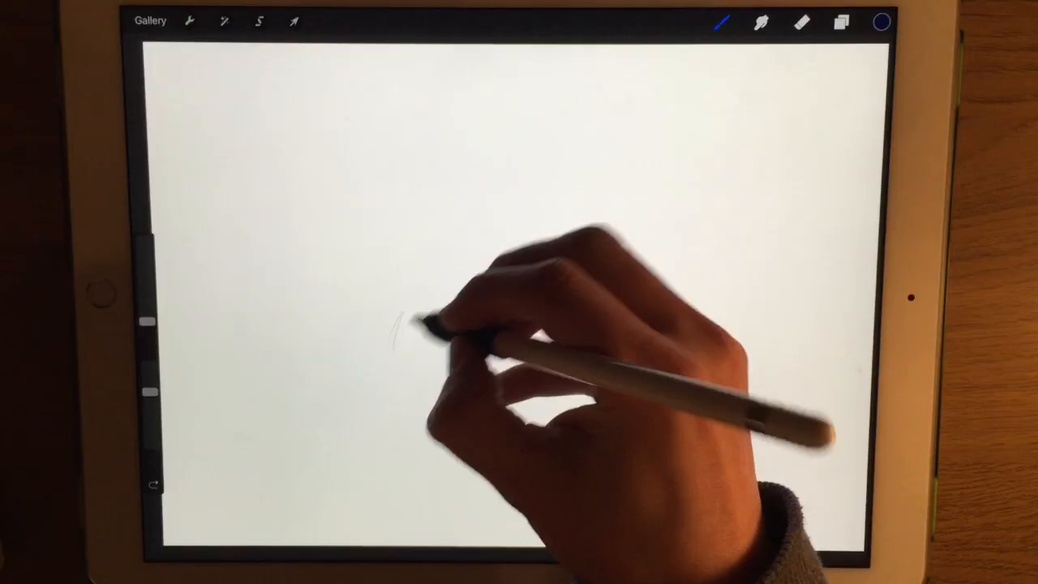
Draw a short test pencil scribble on the blank canvas.
drag(397, 332, 441, 324)
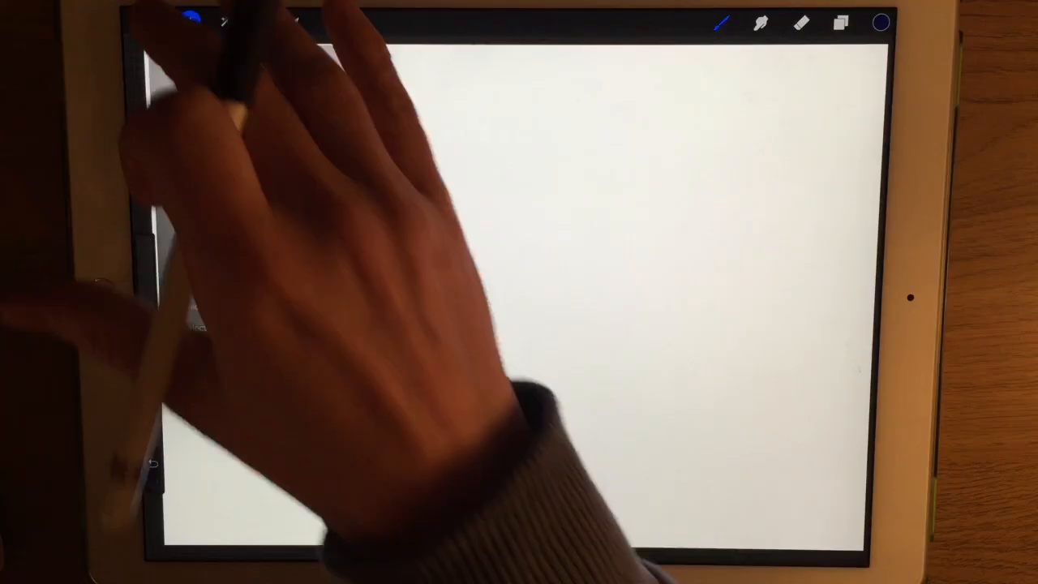
Reach the pressure curve editor via Actions > Prefs, then test with dark hatching and a diagonal line.
click(190, 21)
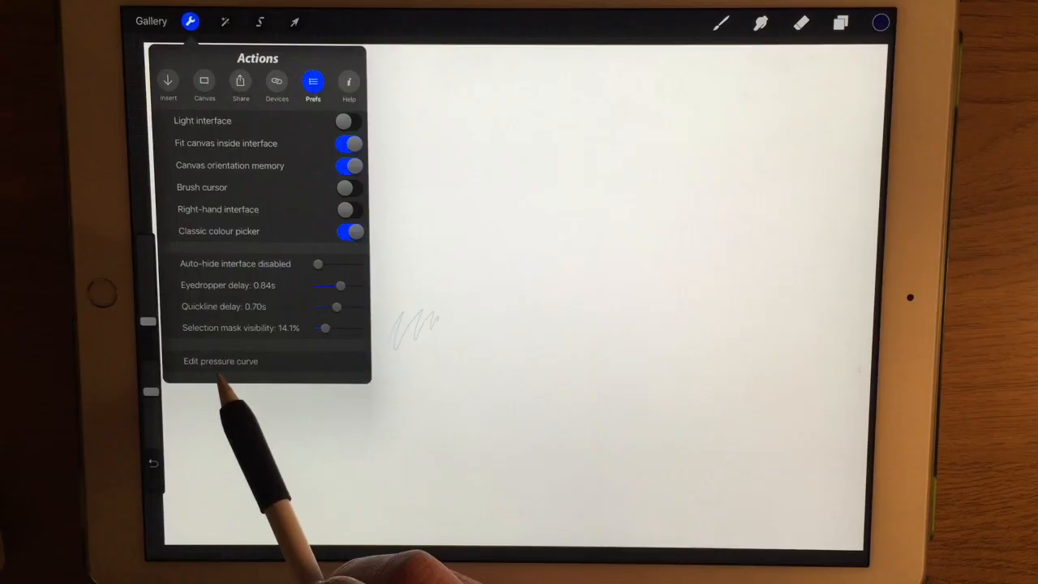
click(220, 360)
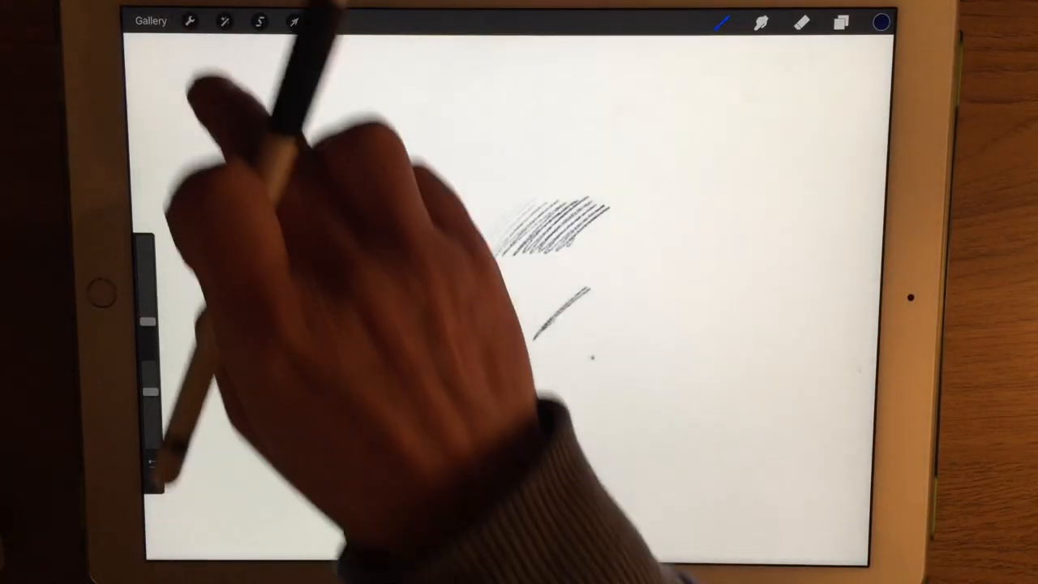
Bow the pressure curve upward and test it with curves, small hatches, a zigzag and shading.
click(188, 21)
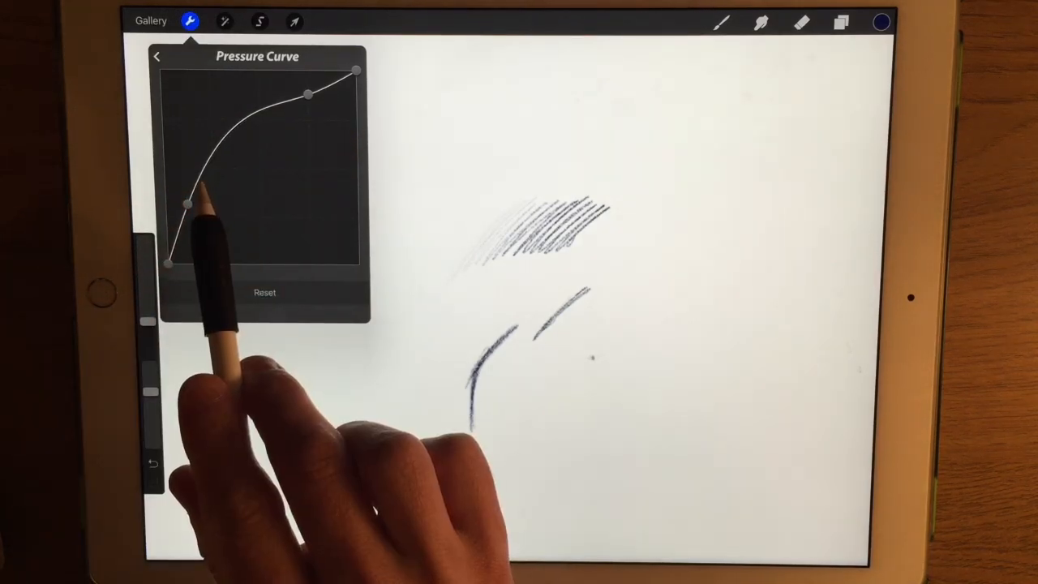
click(190, 19)
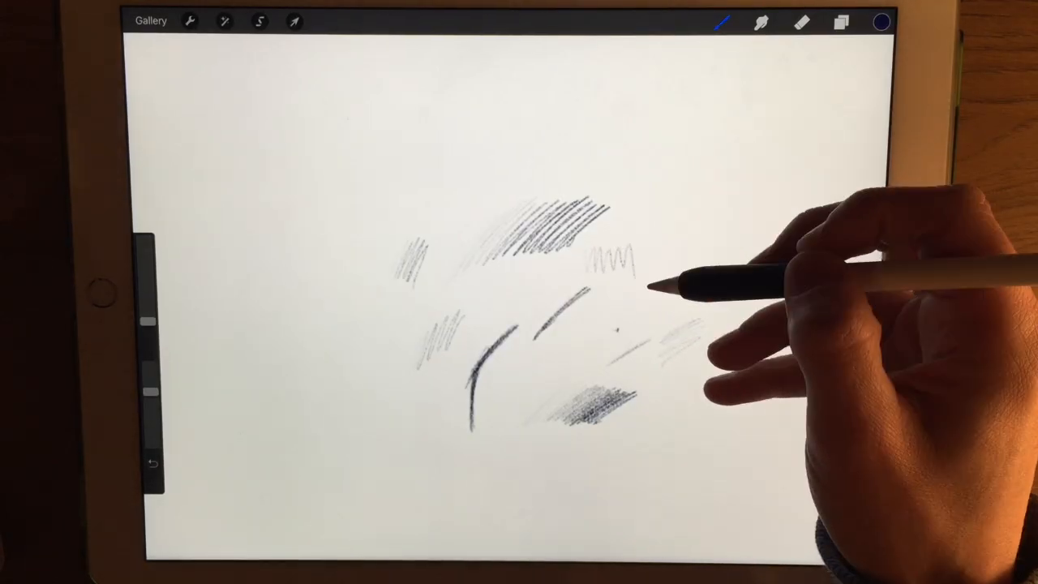
Lower the HB Pencil's Pressure Opacity slider in its brush settings from near maximum.
click(188, 21)
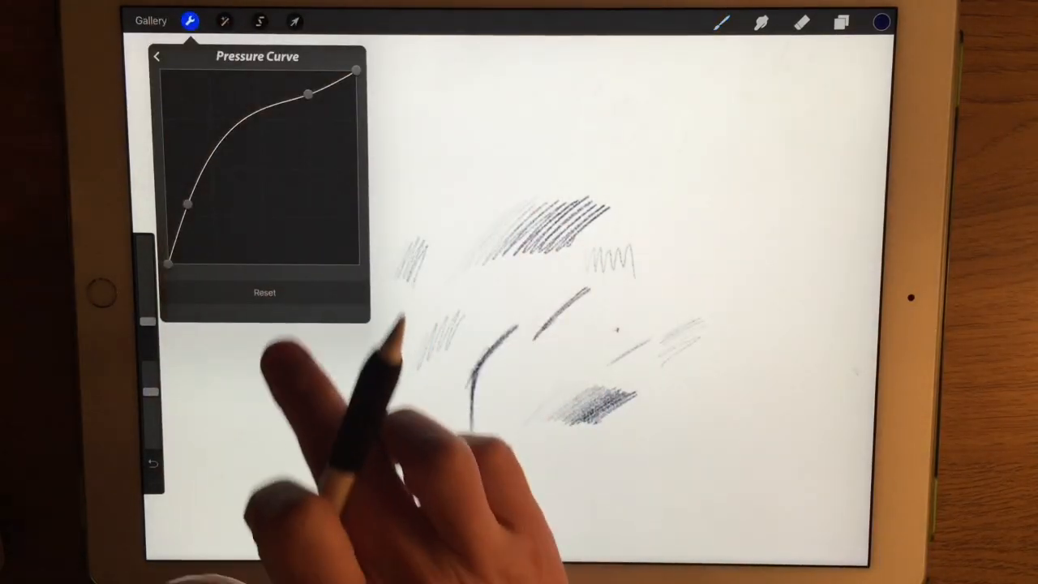
click(264, 292)
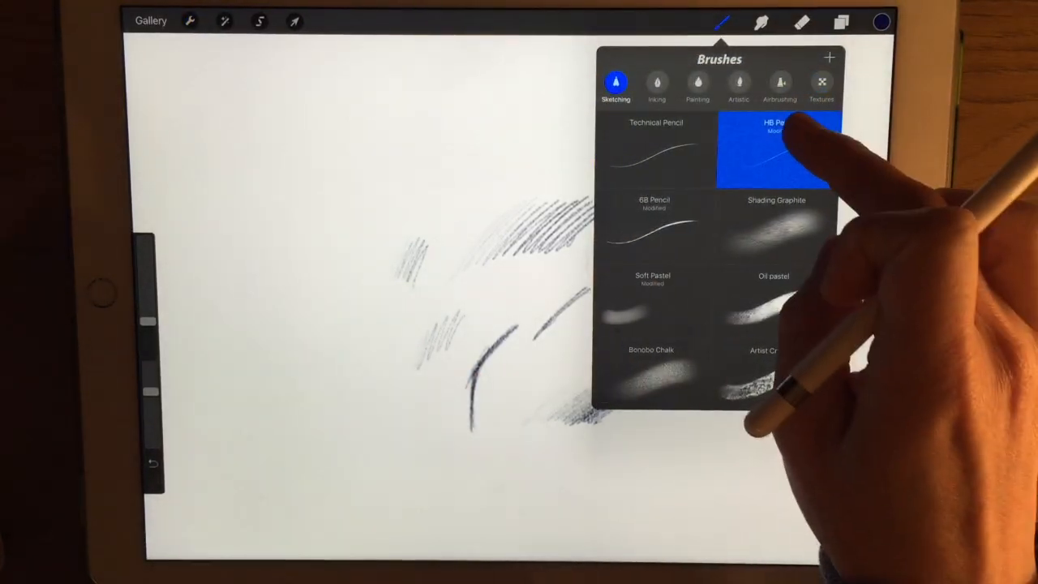
double_click(777, 149)
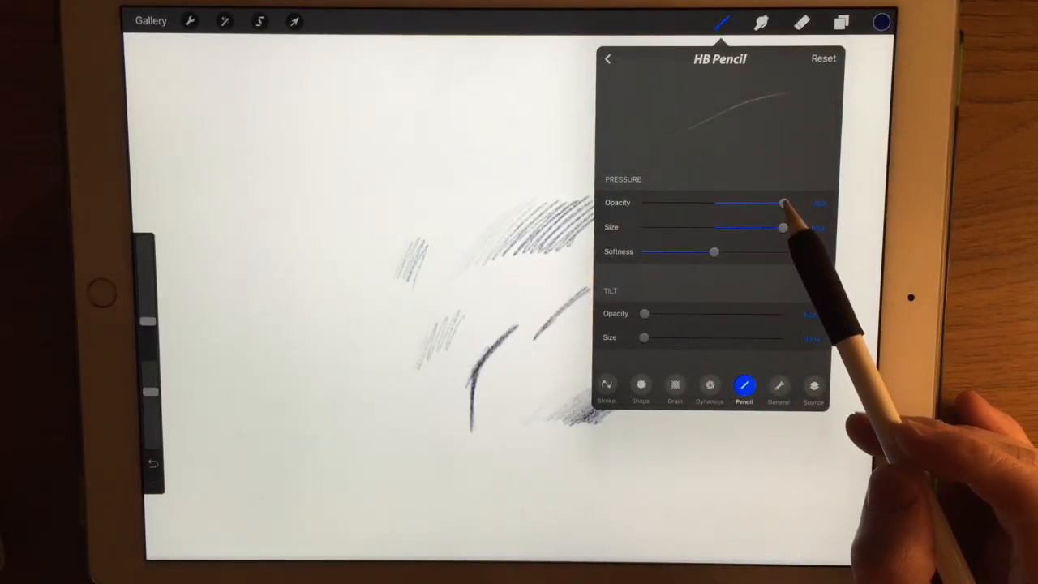
drag(778, 203, 722, 203)
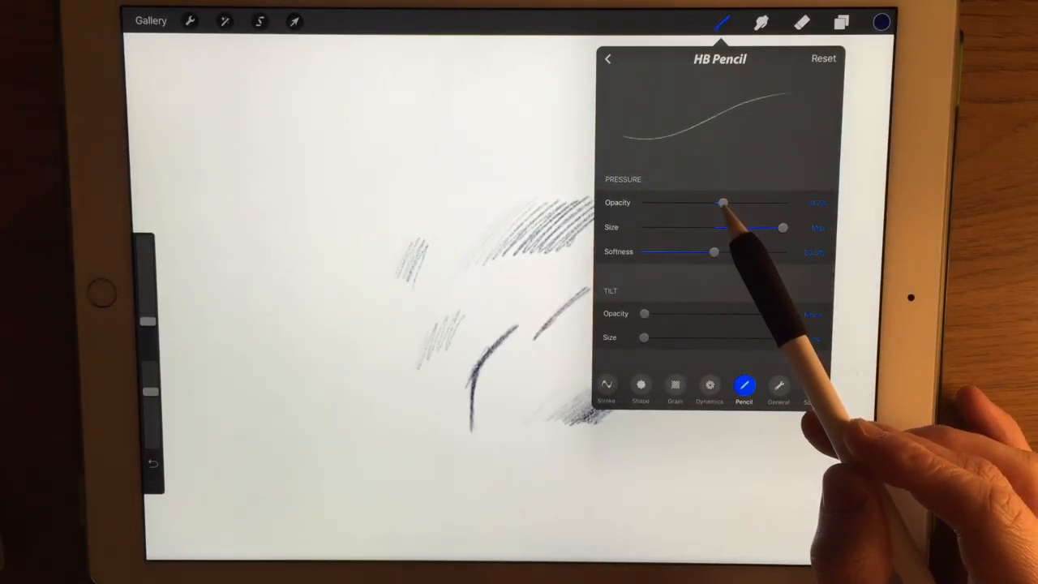
drag(723, 203, 782, 202)
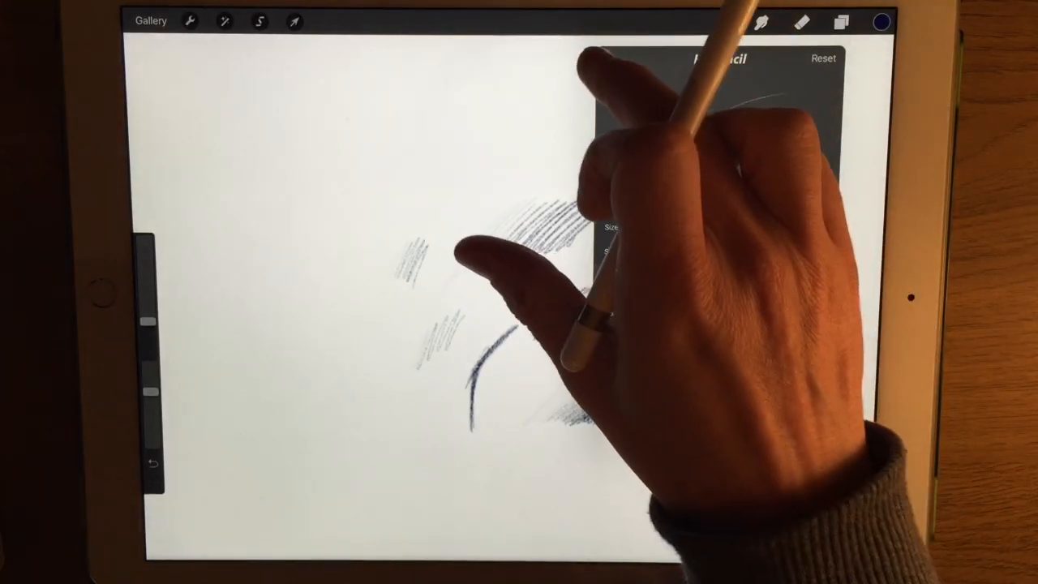
Reset the pressure curve to a straight line and sketch light hatches near the canvas top.
click(190, 21)
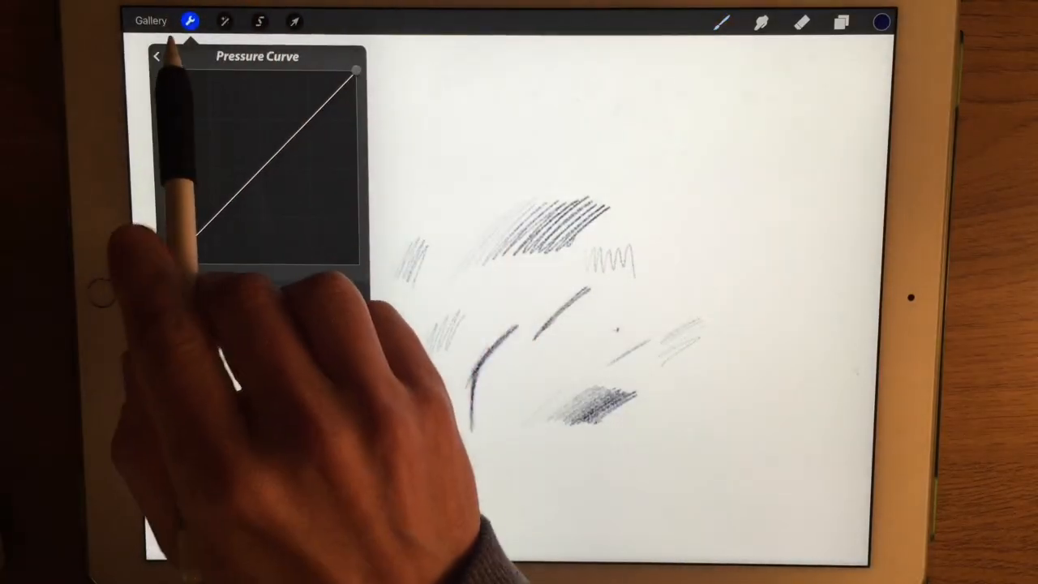
click(157, 56)
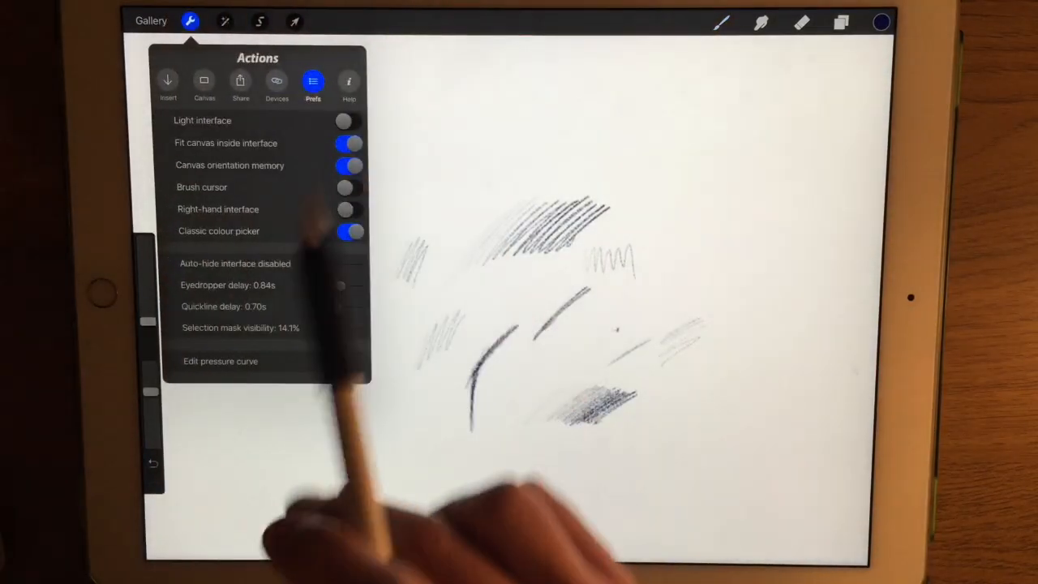
click(220, 360)
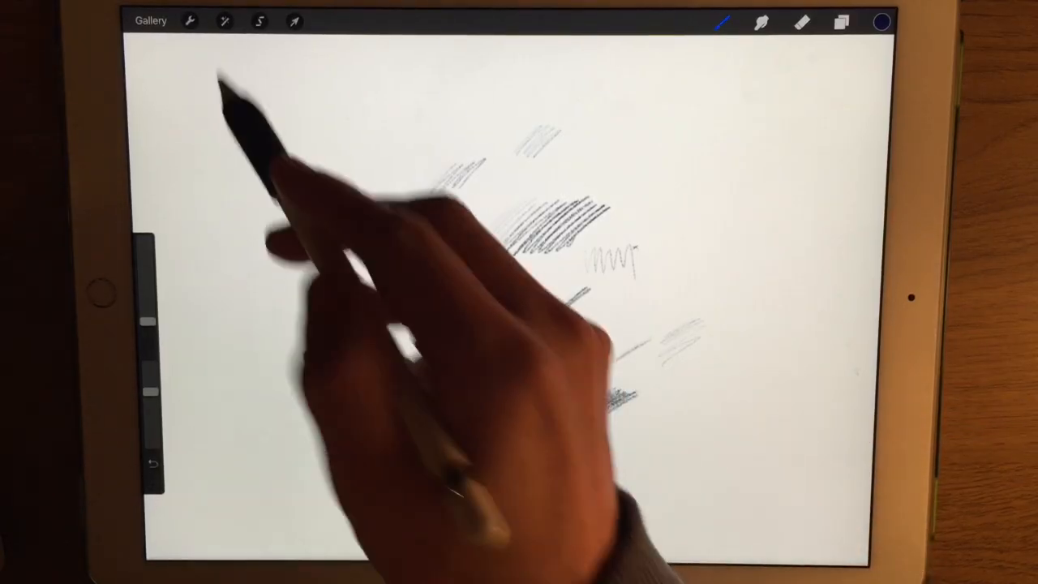
Drag the curve's lower point down into a sagging arc and test a dark hatch patch beside the zigzag.
click(188, 20)
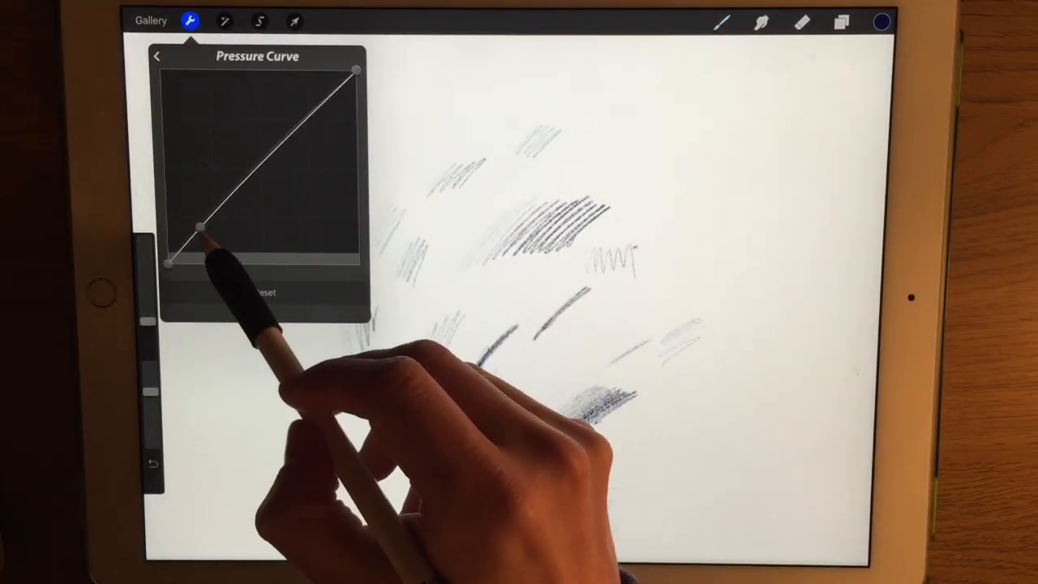
drag(198, 229, 224, 240)
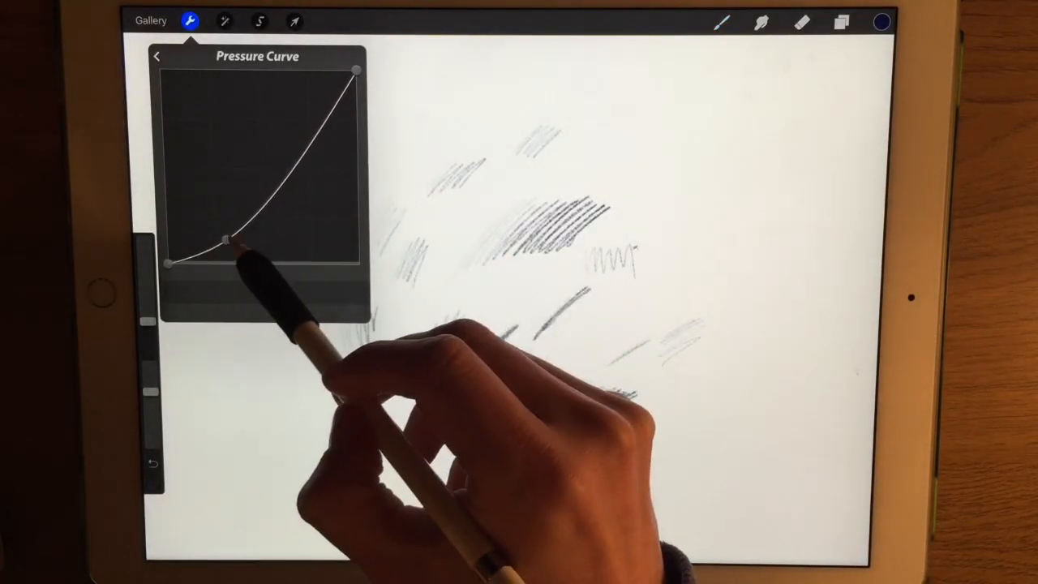
drag(224, 240, 267, 224)
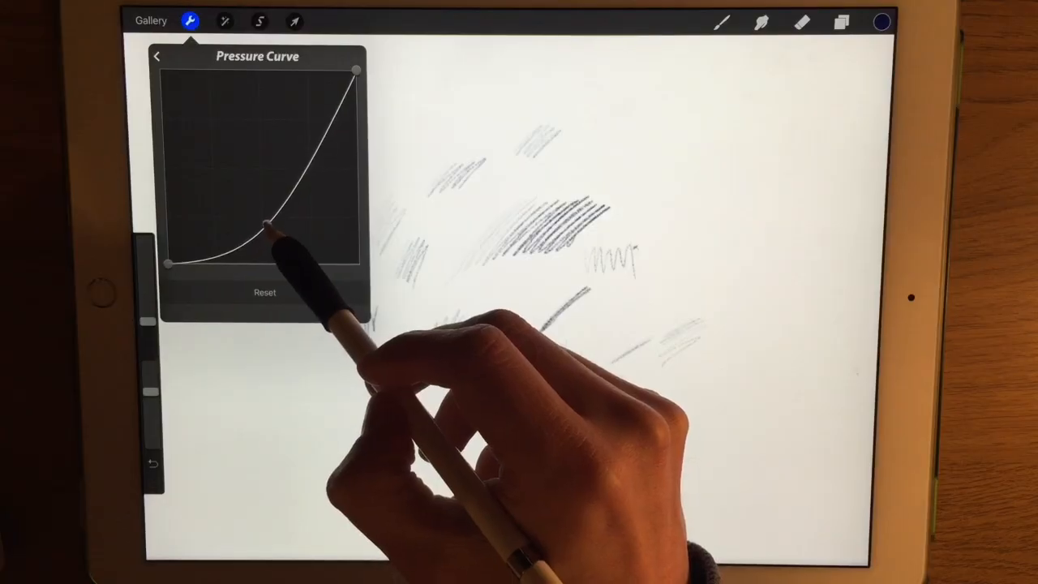
click(190, 19)
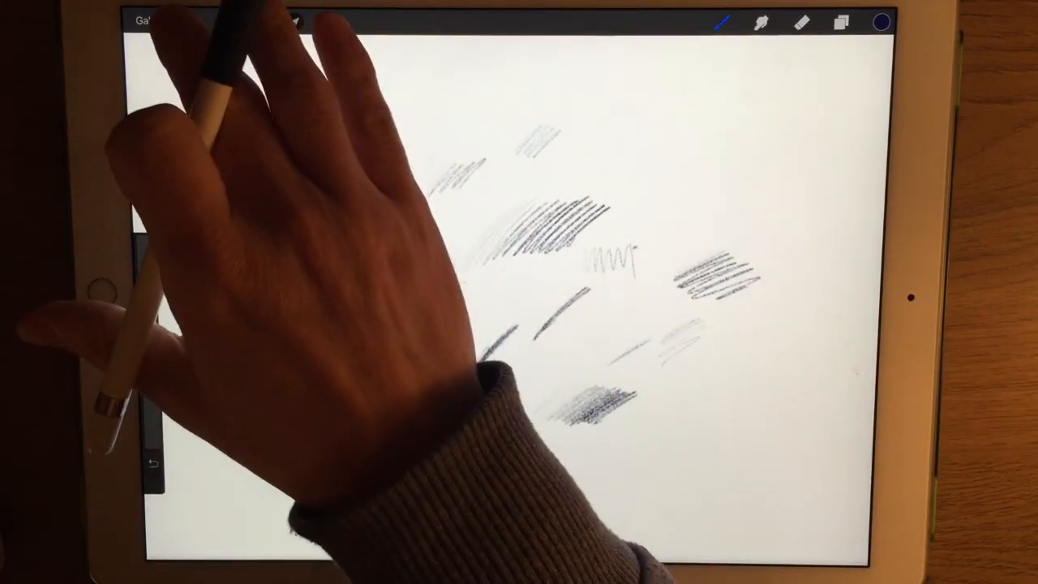
click(191, 21)
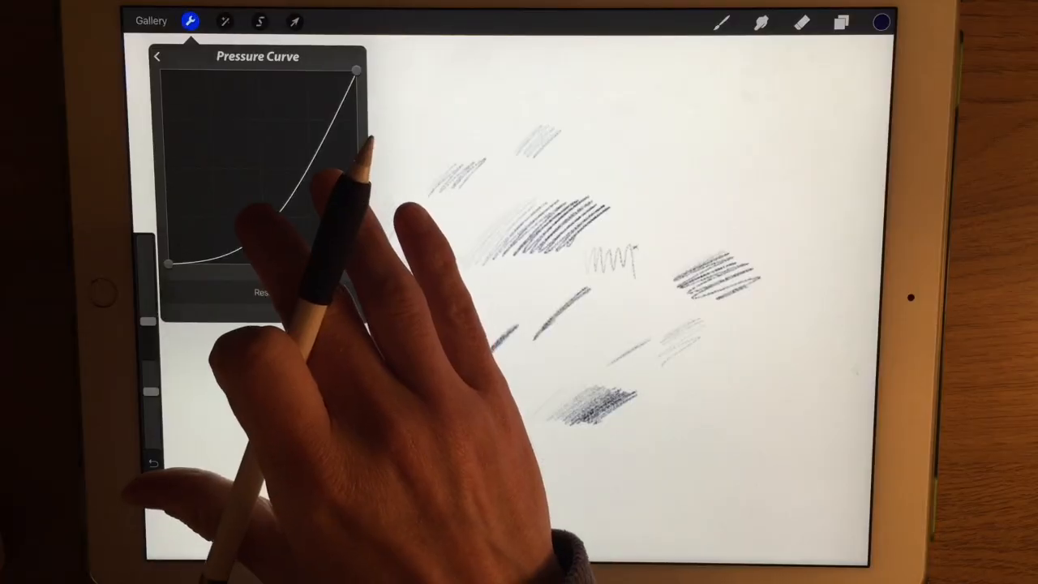